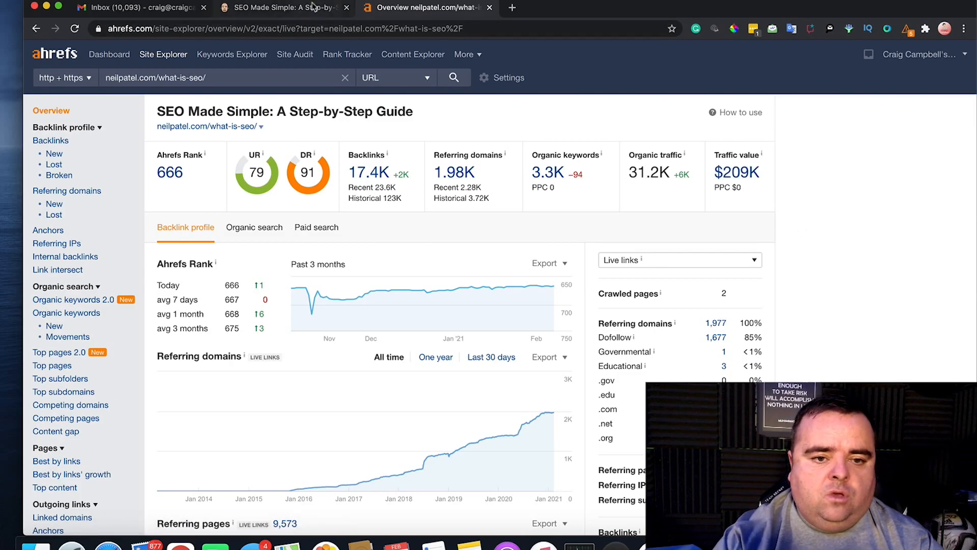
- Switch from the Ahrefs overview showing 3.3K organic keywords to the neilpatel.com article
click(423, 7)
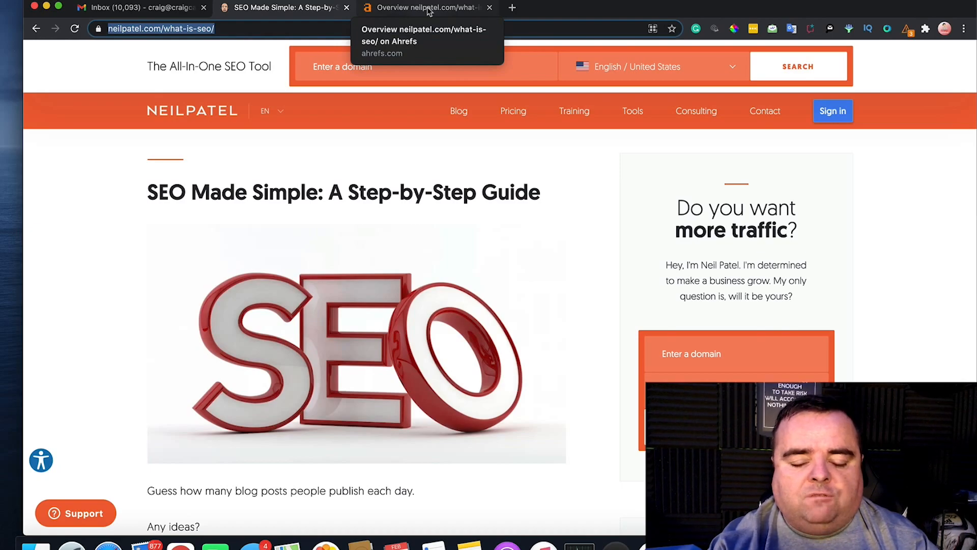
click(423, 8)
text(off page s)
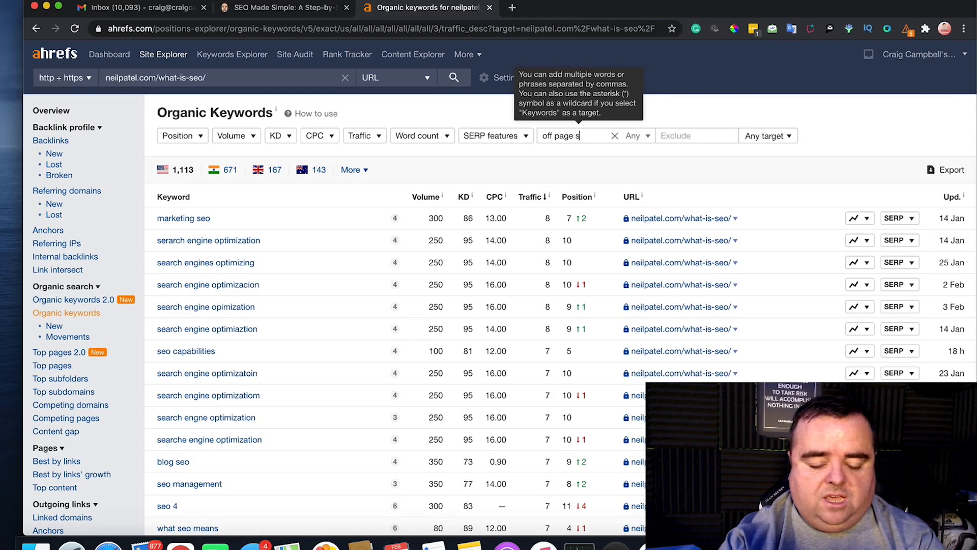
- Switch to the Ahrefs report listing 1,113 US organic keywords for neilpatel.com/what-is-seo/
click(281, 7)
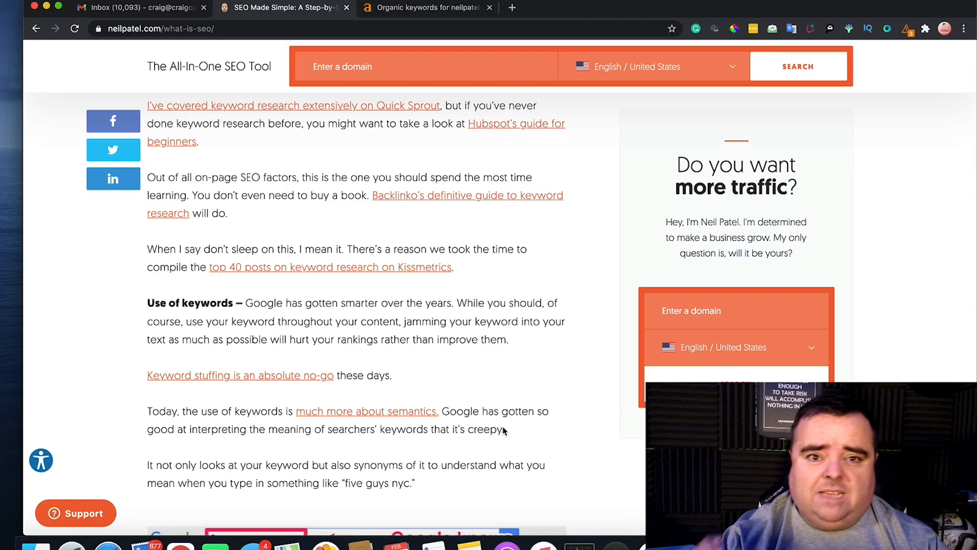